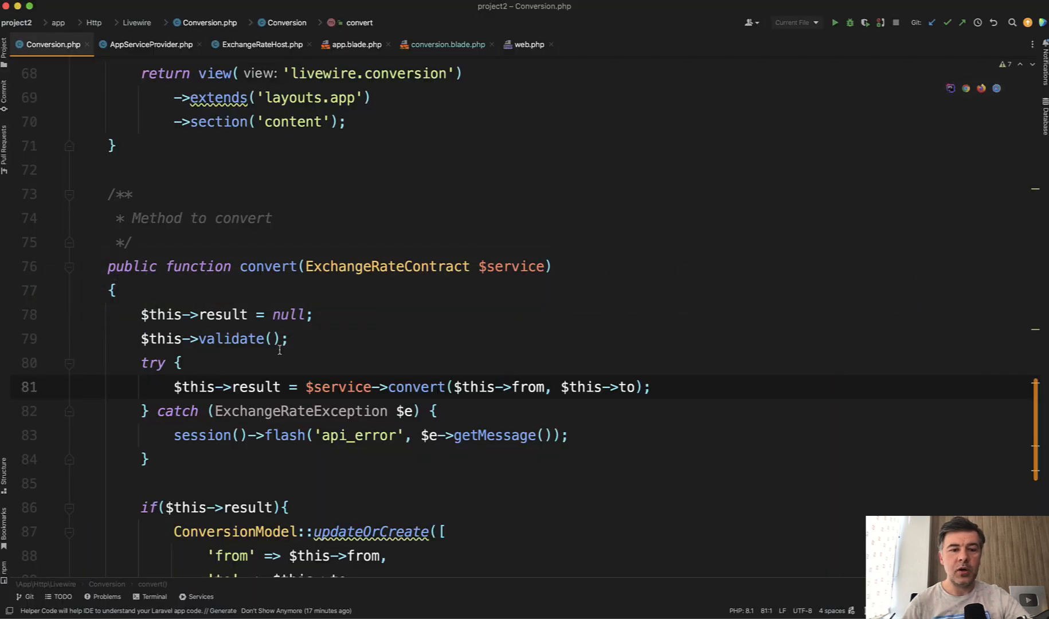
In the exchange-rate app, choose EUR as the From currency and INR as the To currency.
double_click(387, 267)
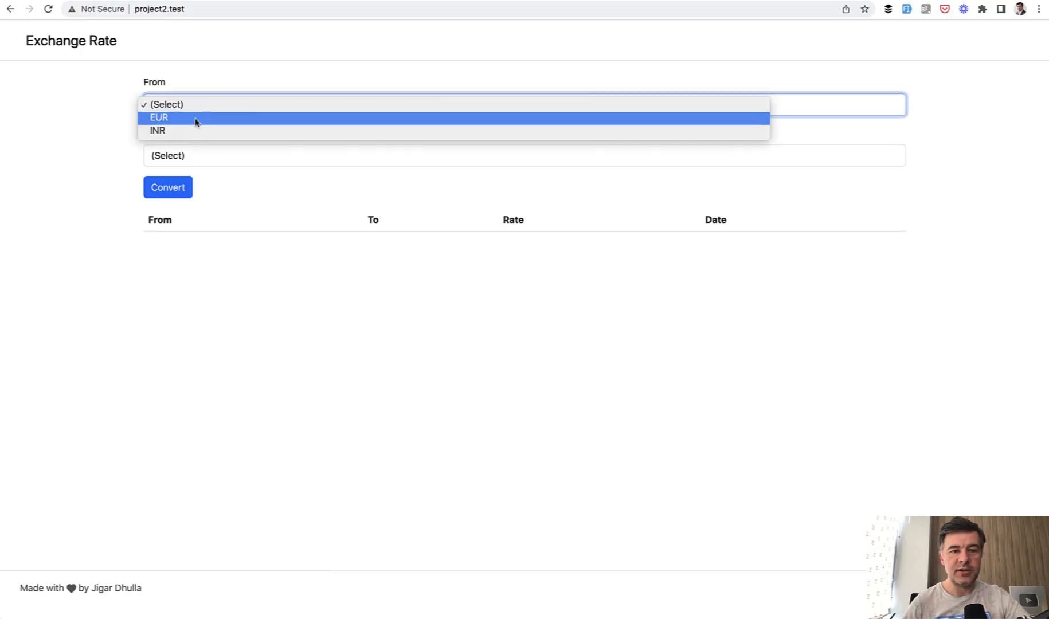
click(172, 118)
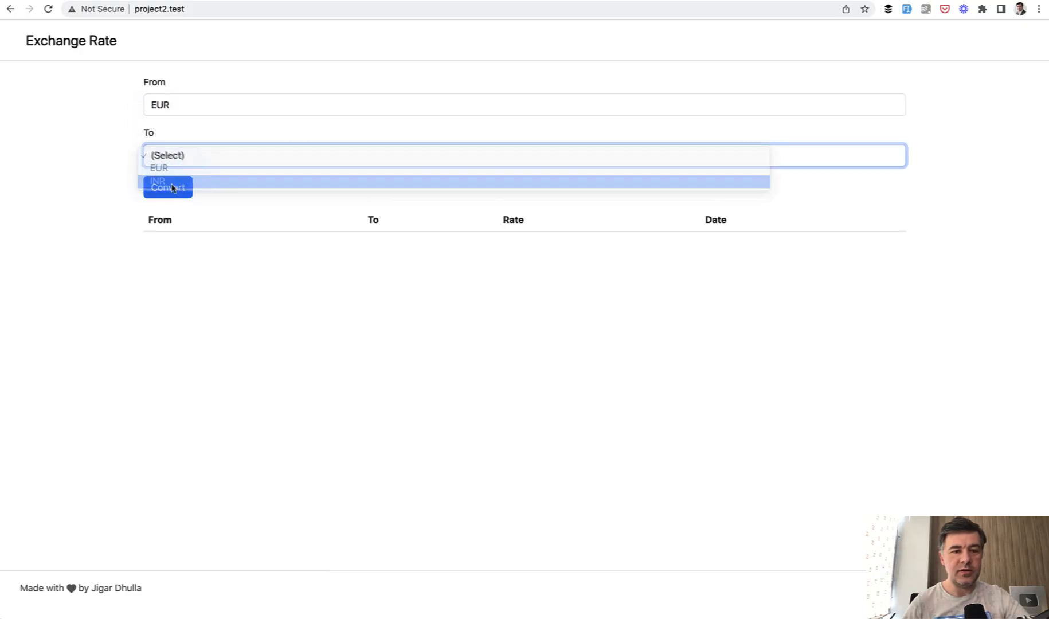
click(159, 179)
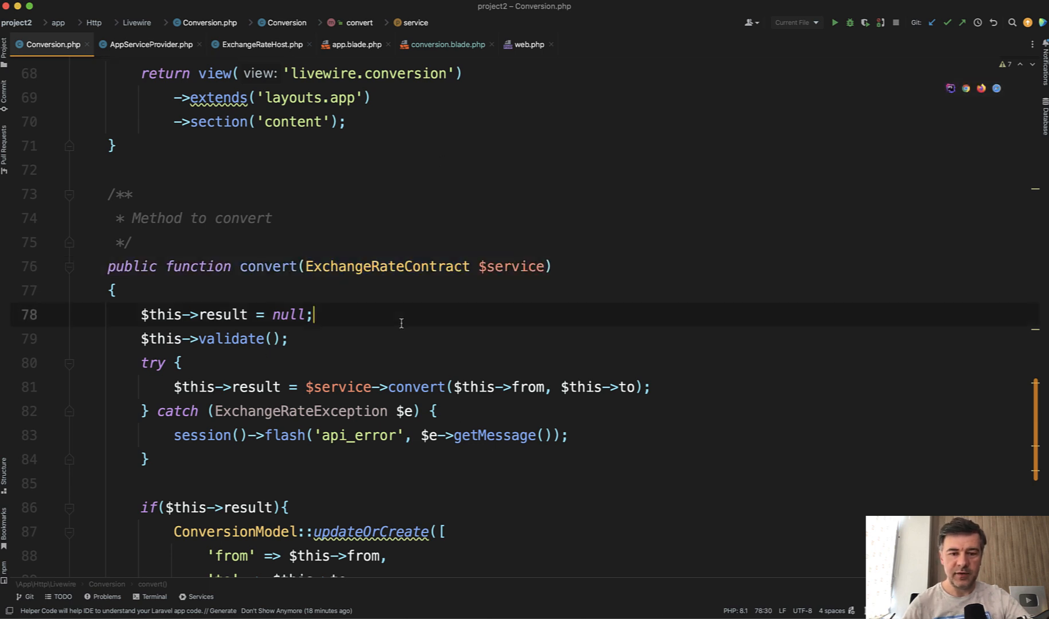
mouse_move(411, 268)
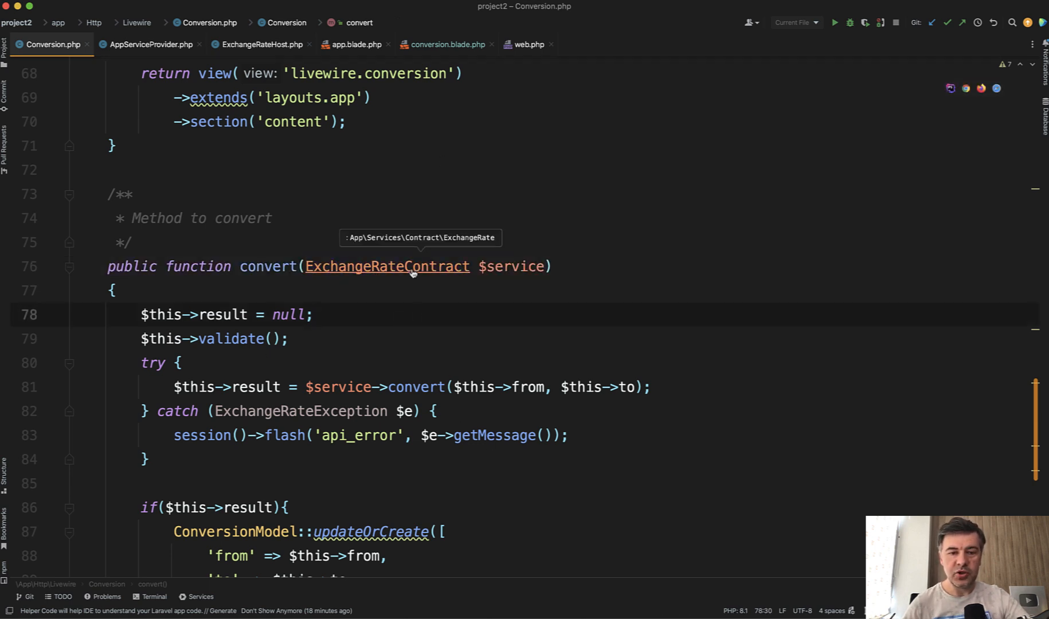
Follow ExchangeRateContract to the ExchangeRate interface, then review its convert method and Contract namespace.
click(387, 267)
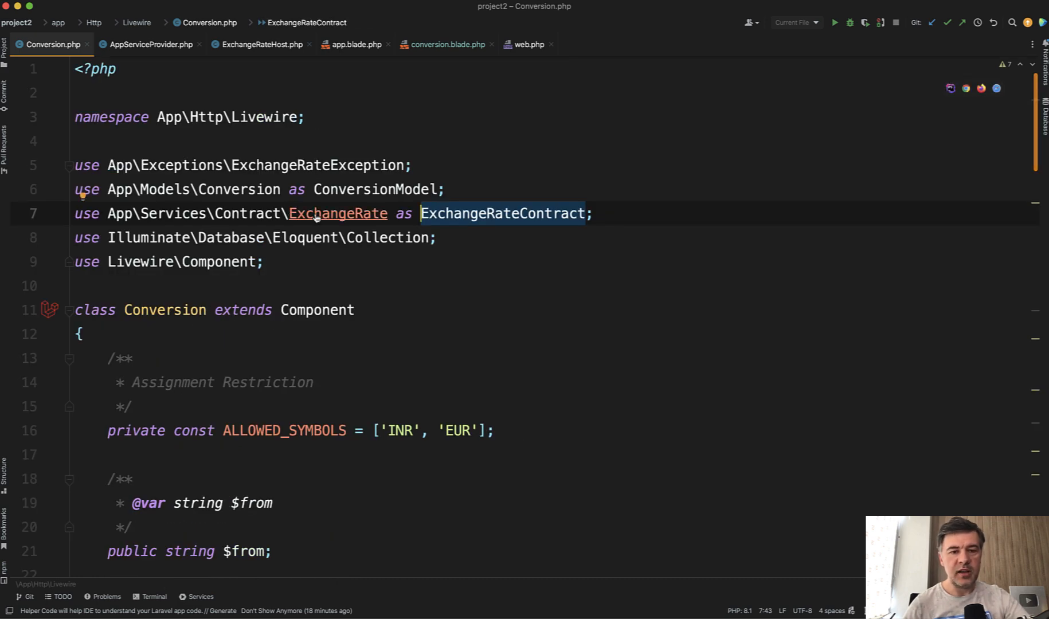
click(337, 213)
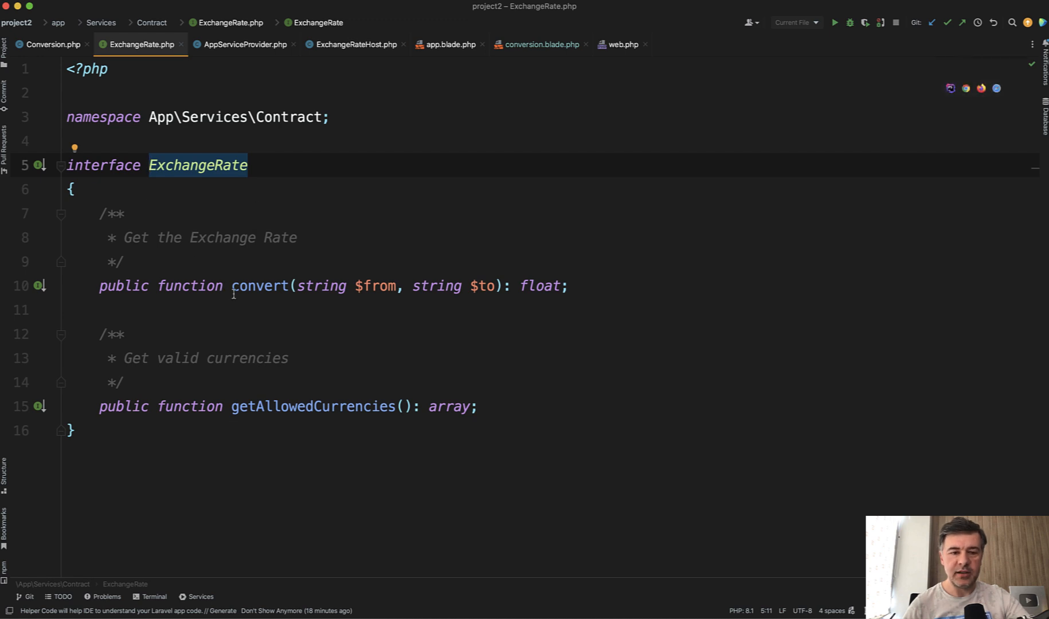
mouse_move(261, 287)
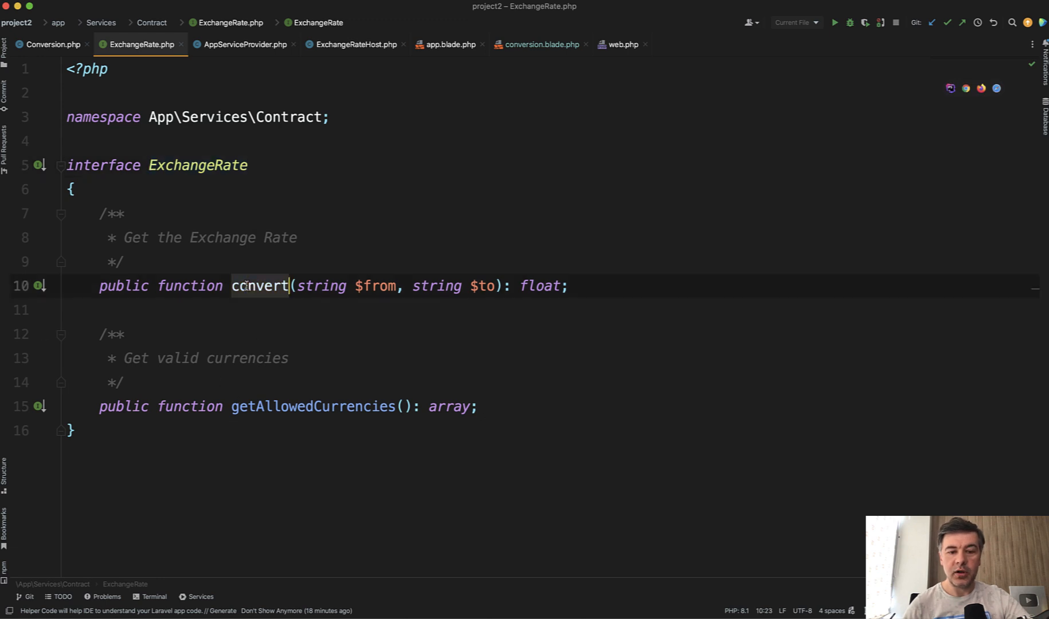
click(292, 407)
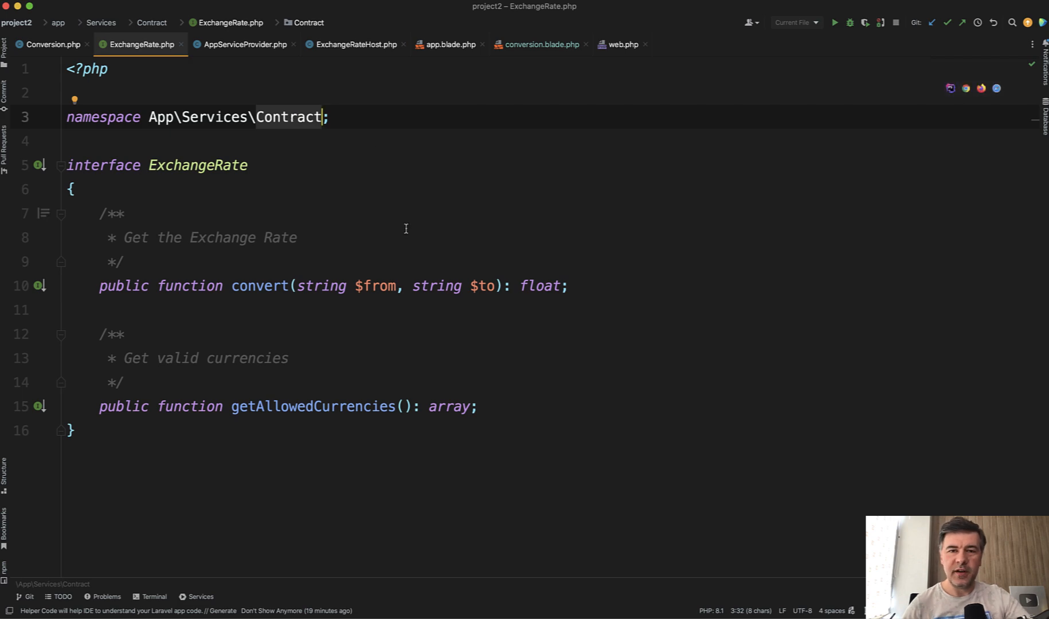
click(5, 49)
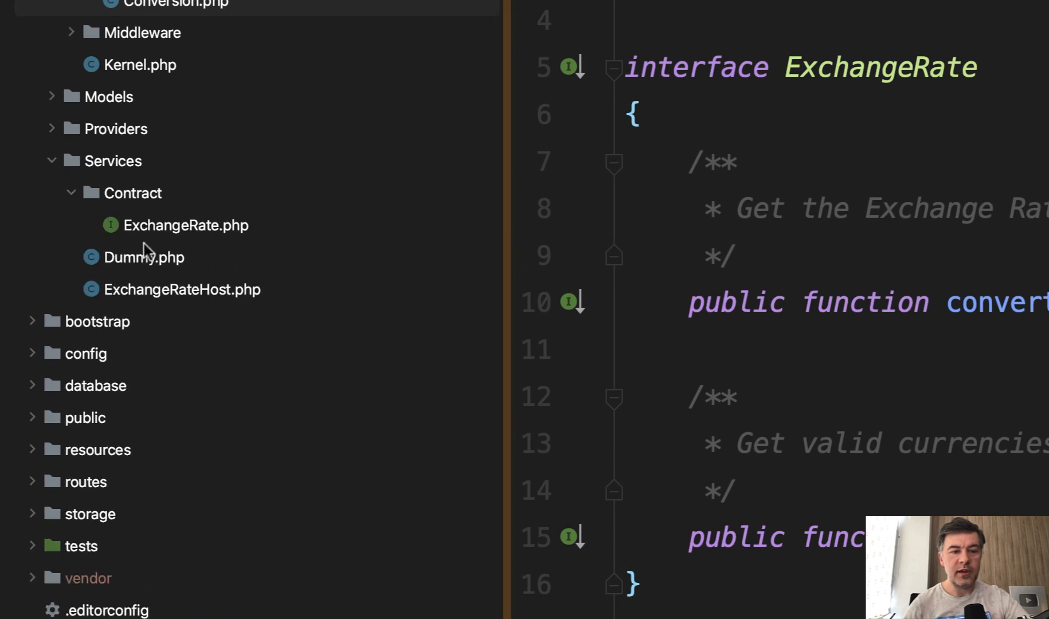
mouse_move(137, 269)
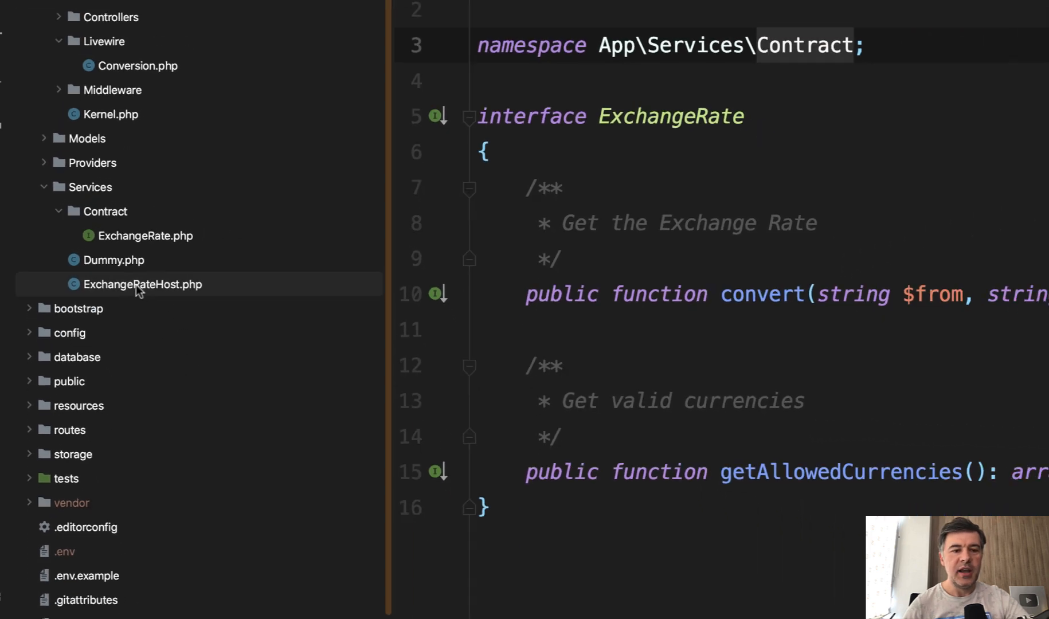
Open ExchangeRateHost.php from app/Services and read through its cached, API-based convert method.
double_click(143, 284)
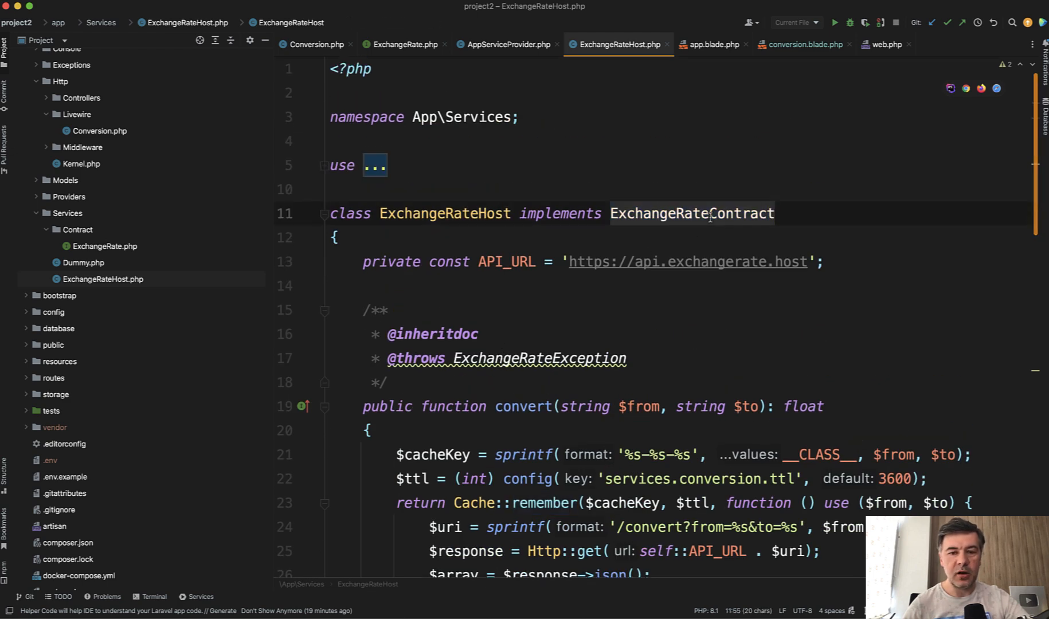
scroll(down, 3)
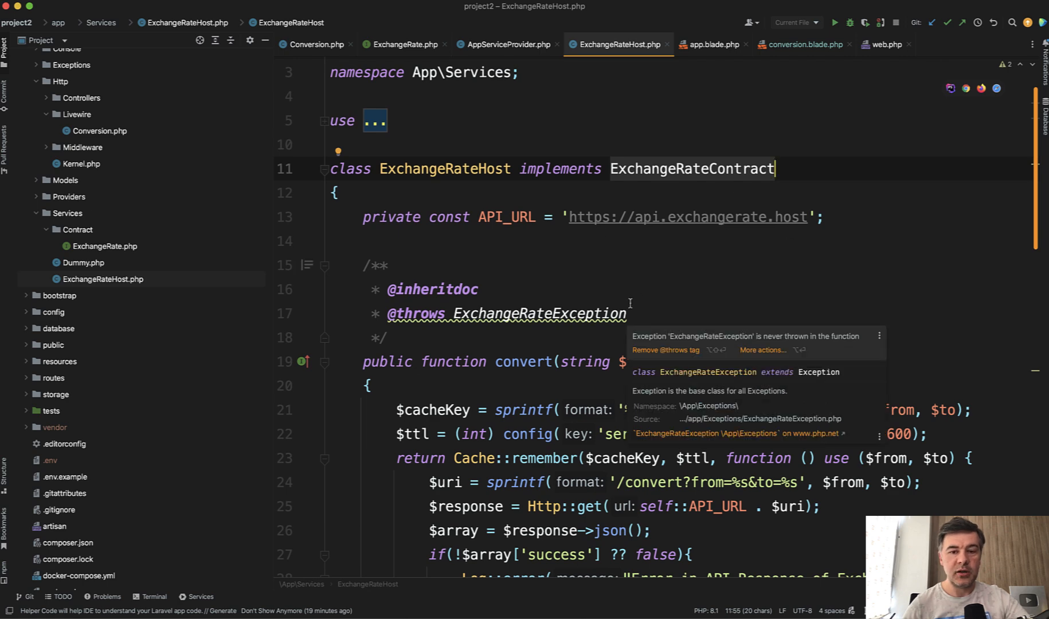
scroll(down, 3)
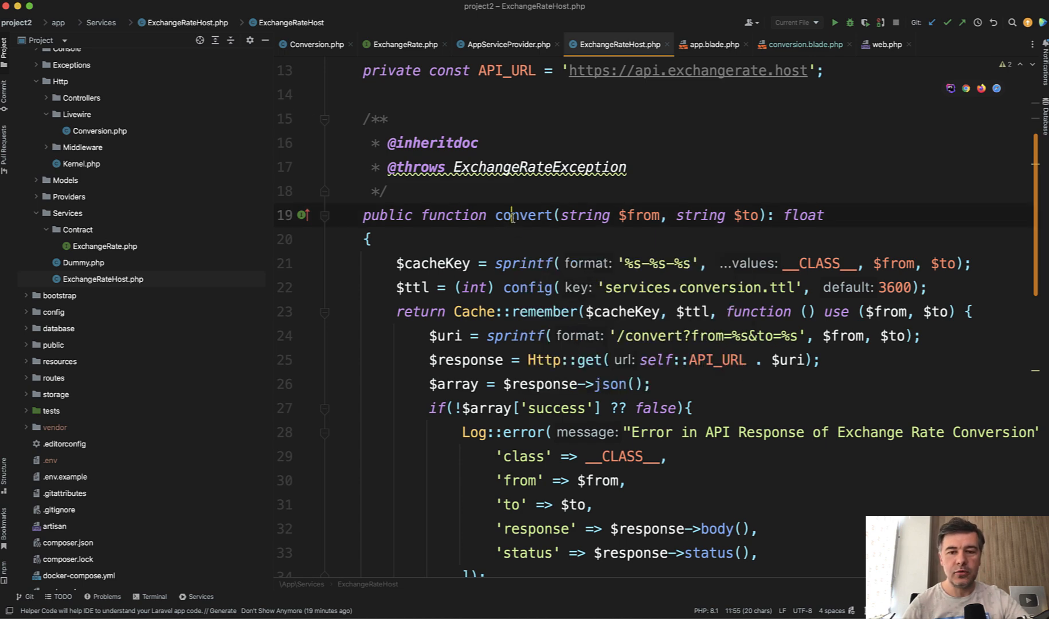
scroll(down, 3)
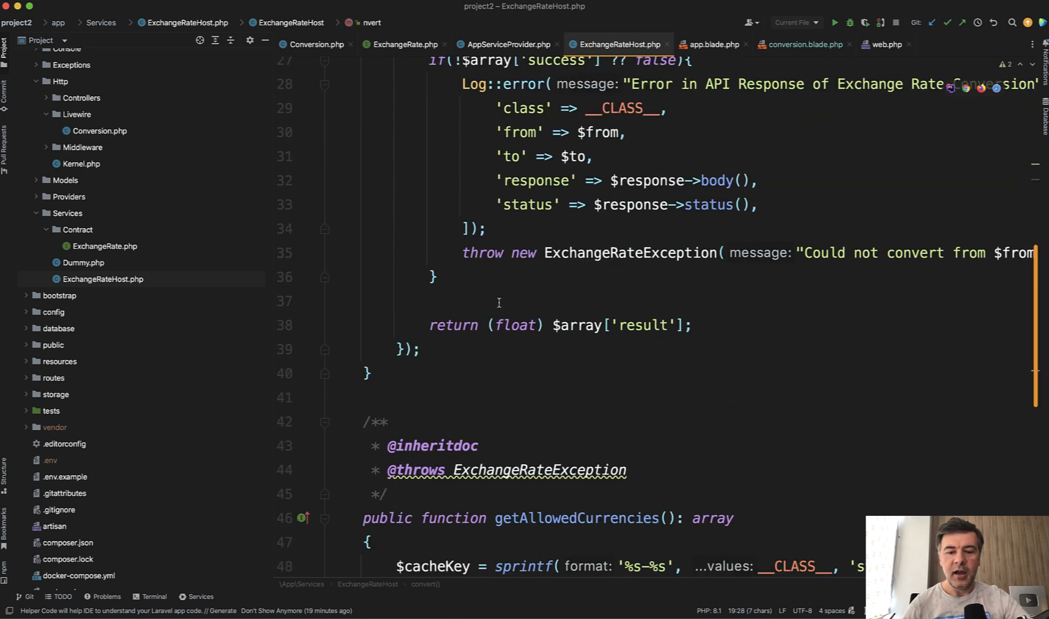
scroll(down, 3)
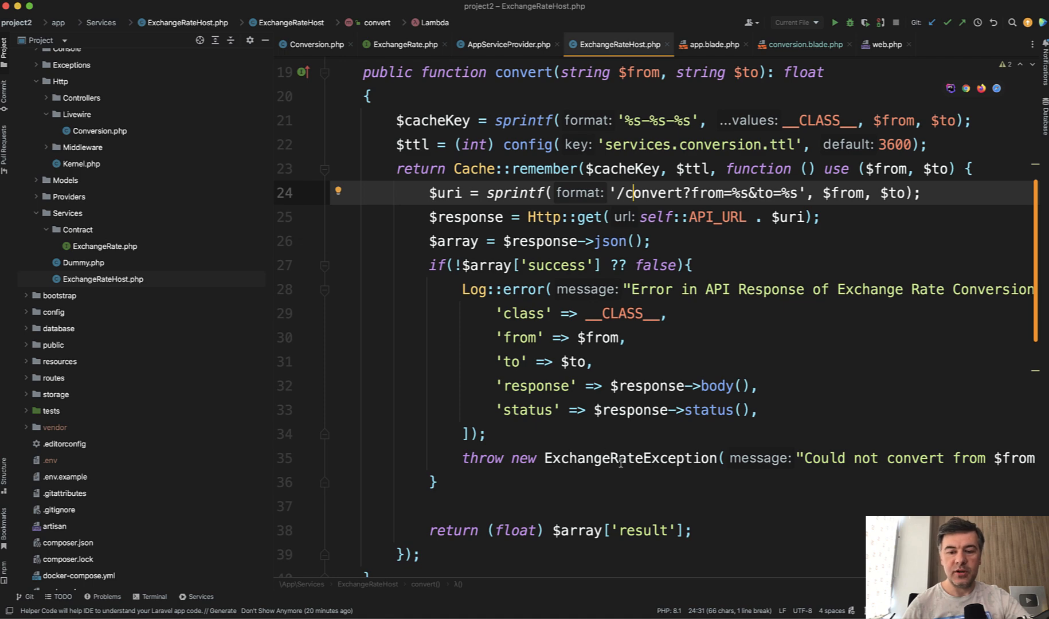
scroll(down, 3)
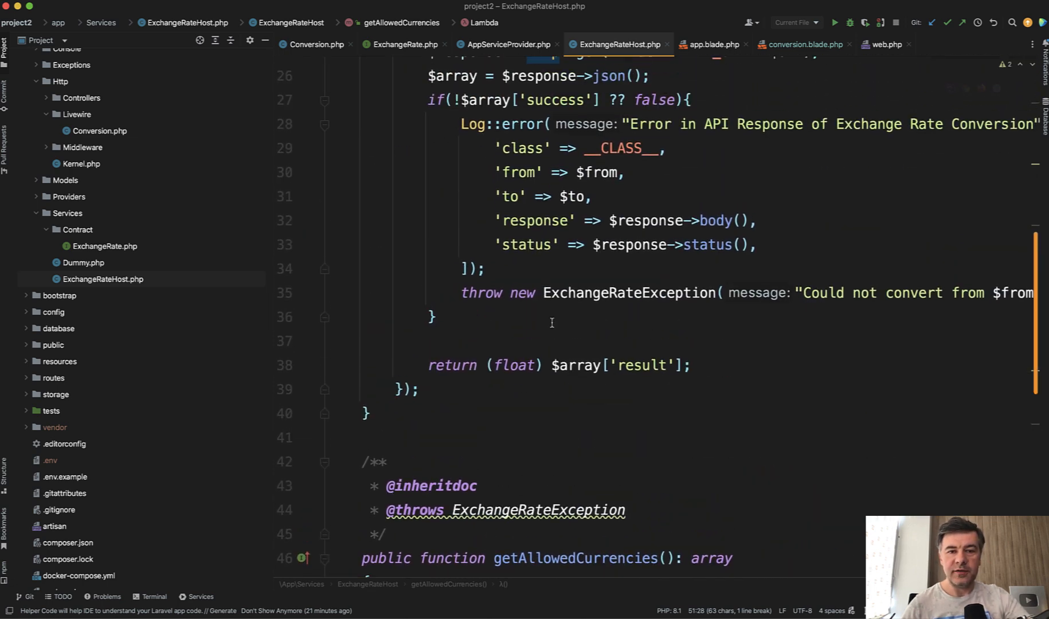
click(314, 44)
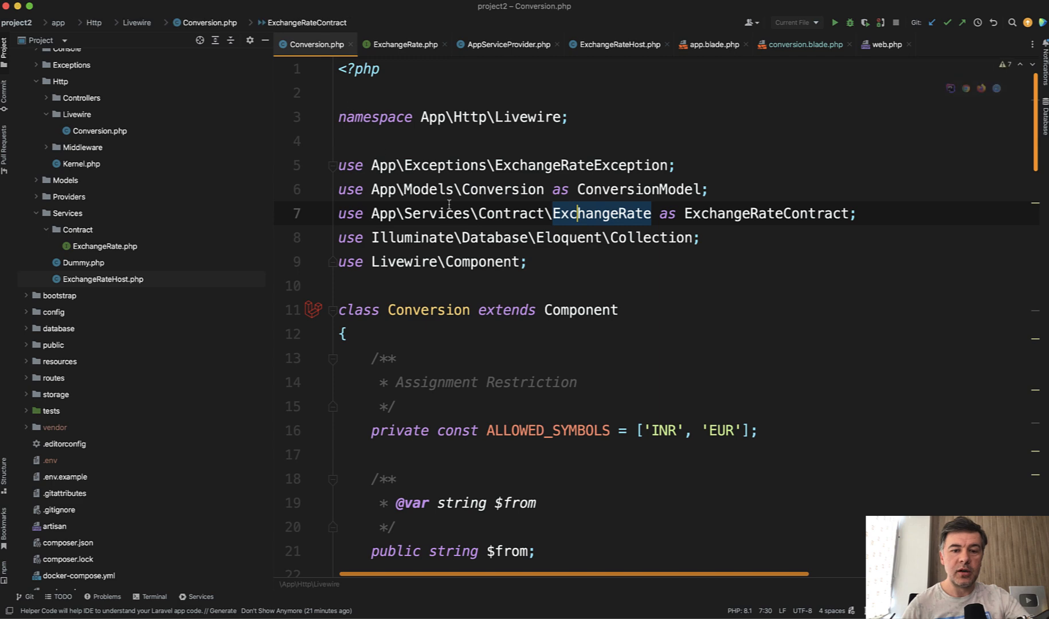
scroll(down, 3)
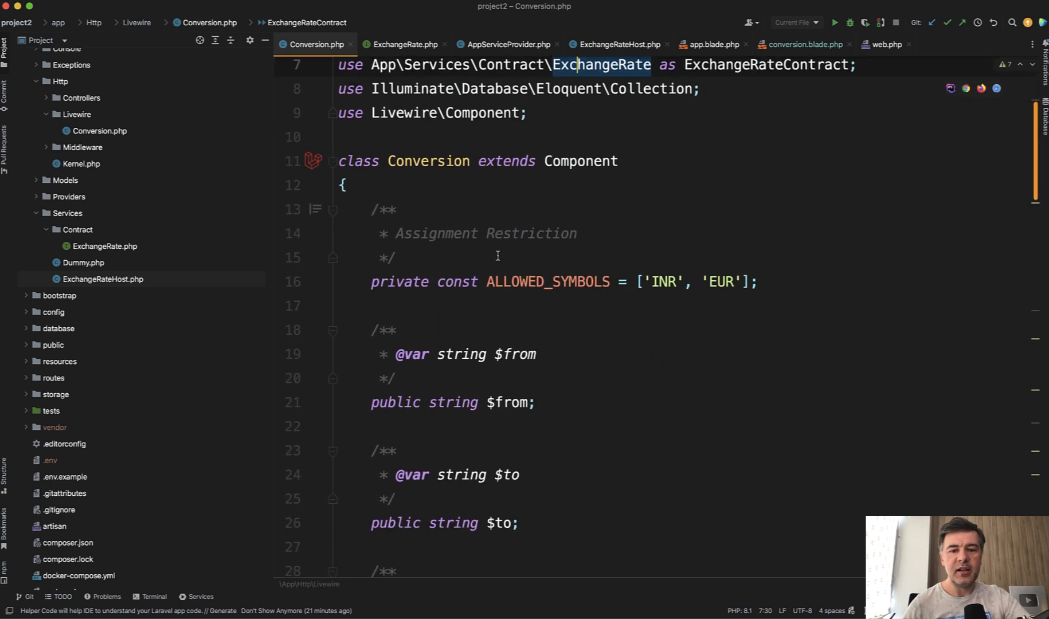
scroll(down, 3)
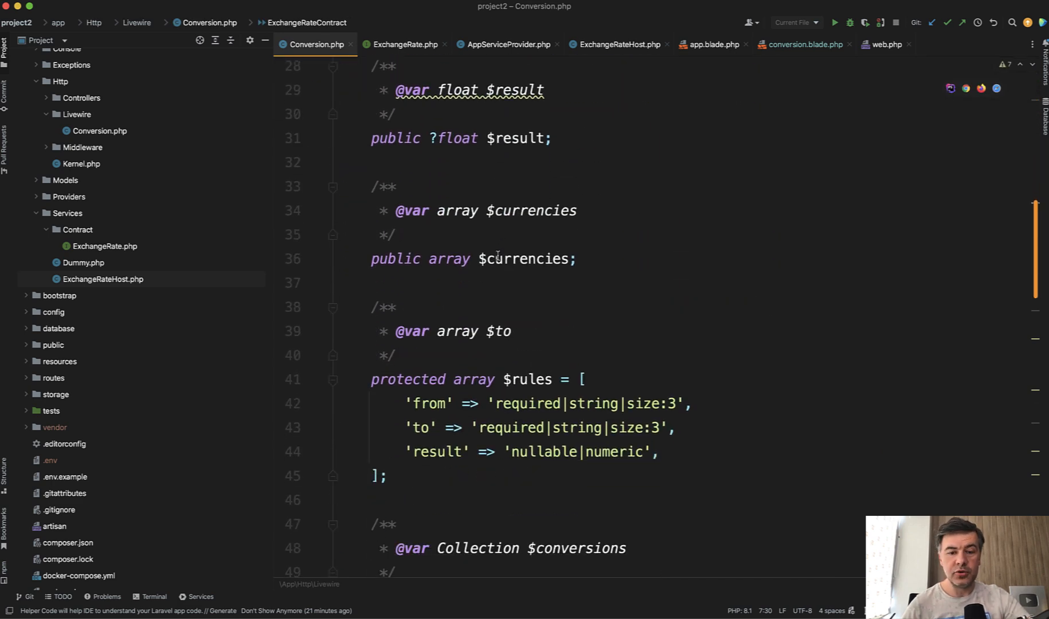
scroll(down, 3)
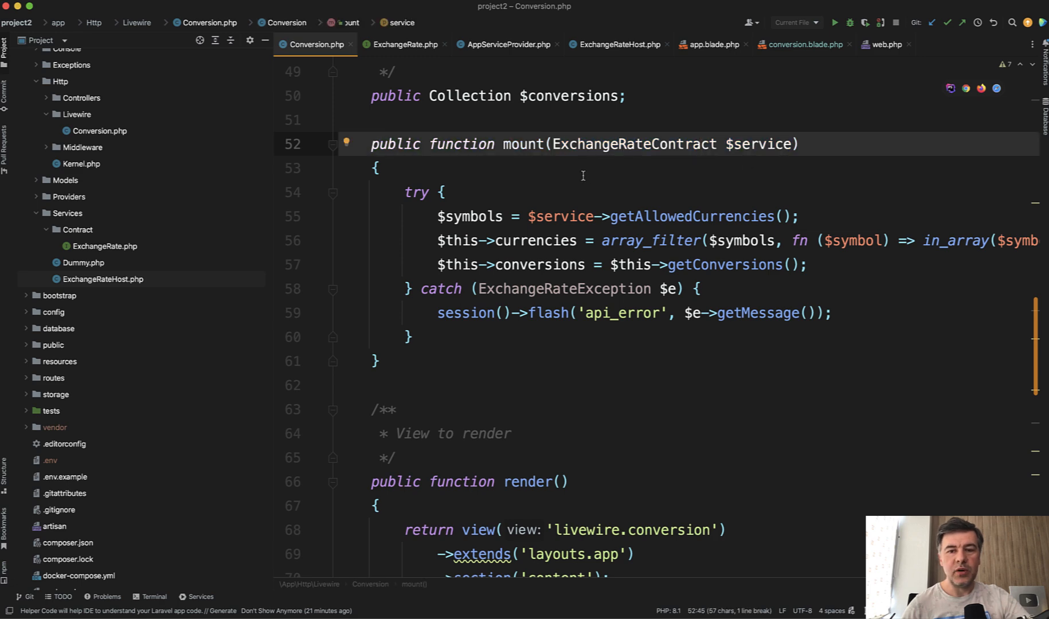
scroll(down, 3)
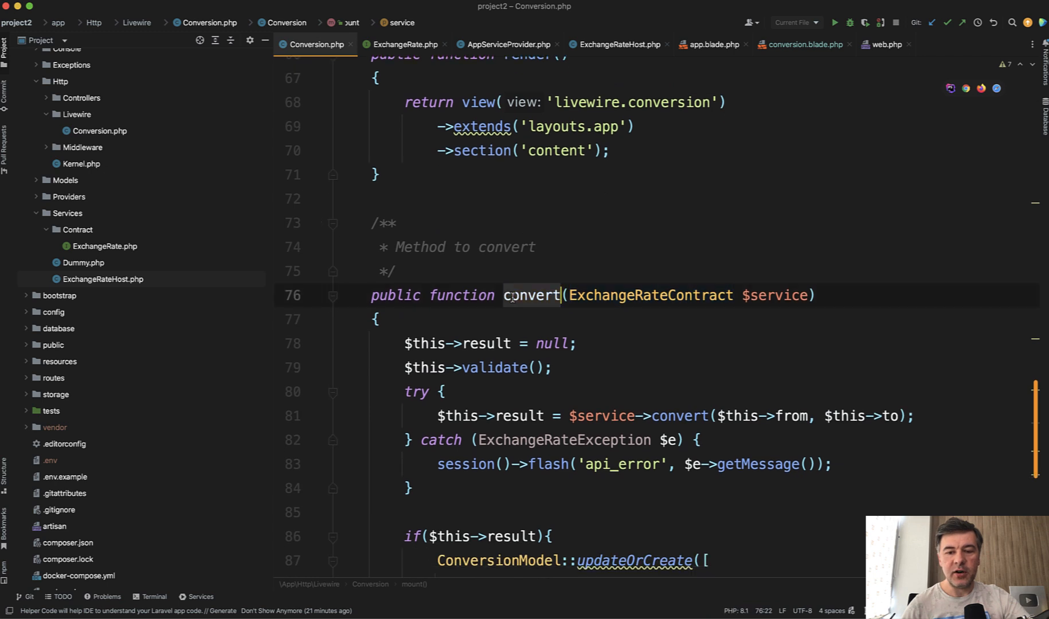
double_click(649, 295)
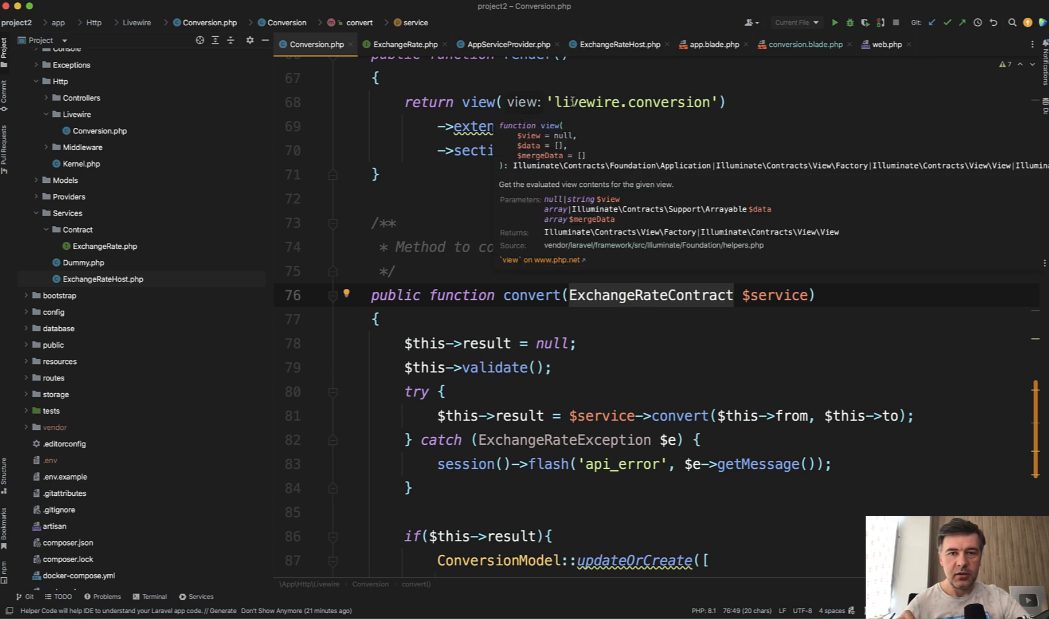
mouse_move(529, 30)
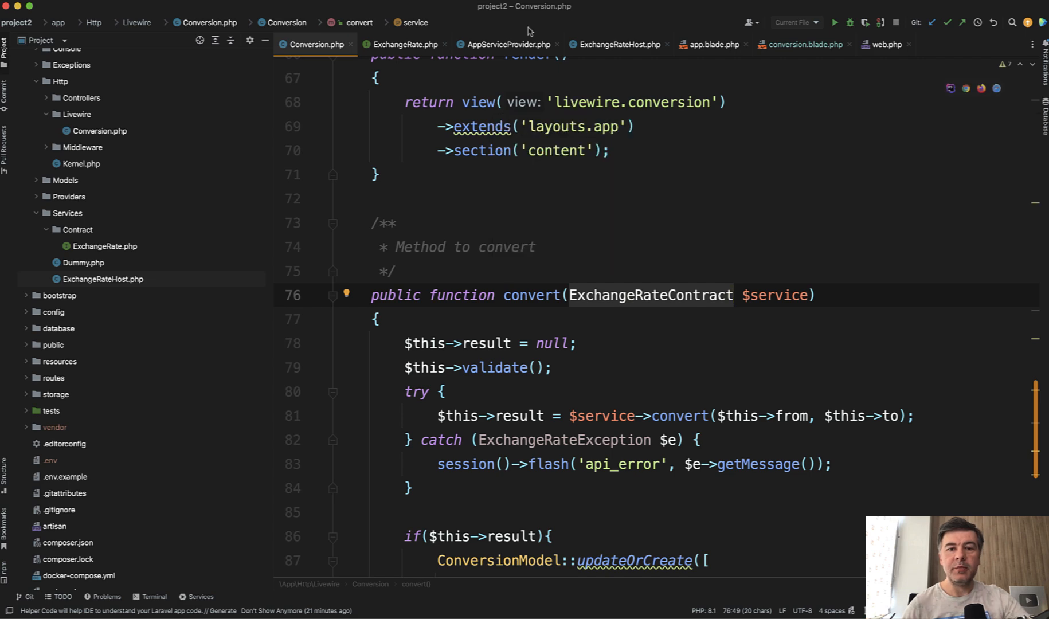
Switch to AppServiceProvider.php and scroll right to read the ExchangeRateHost bind() line in boot().
click(507, 44)
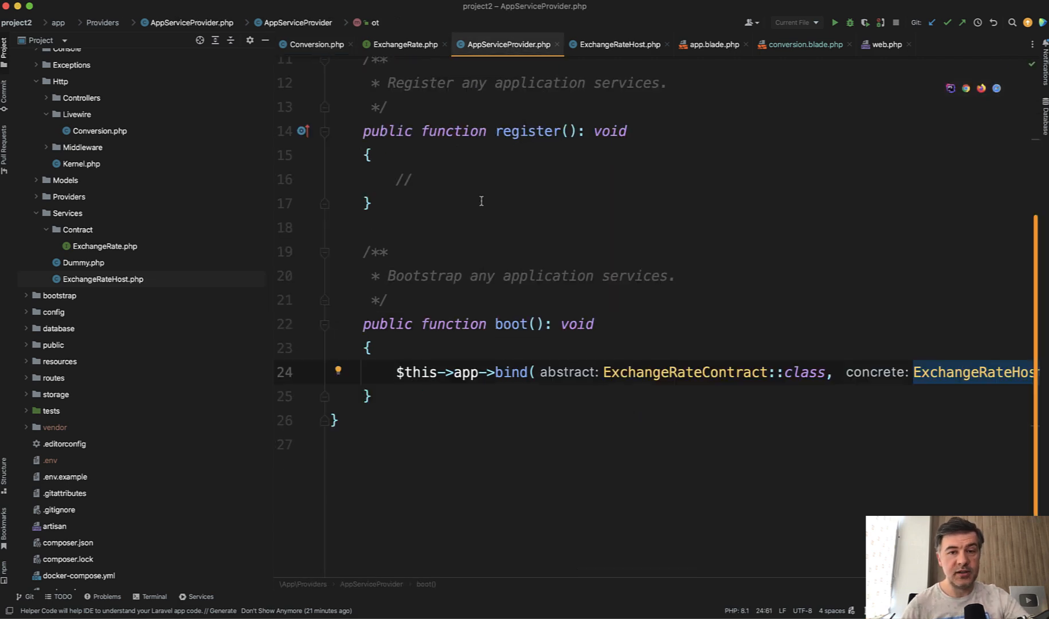
mouse_move(547, 411)
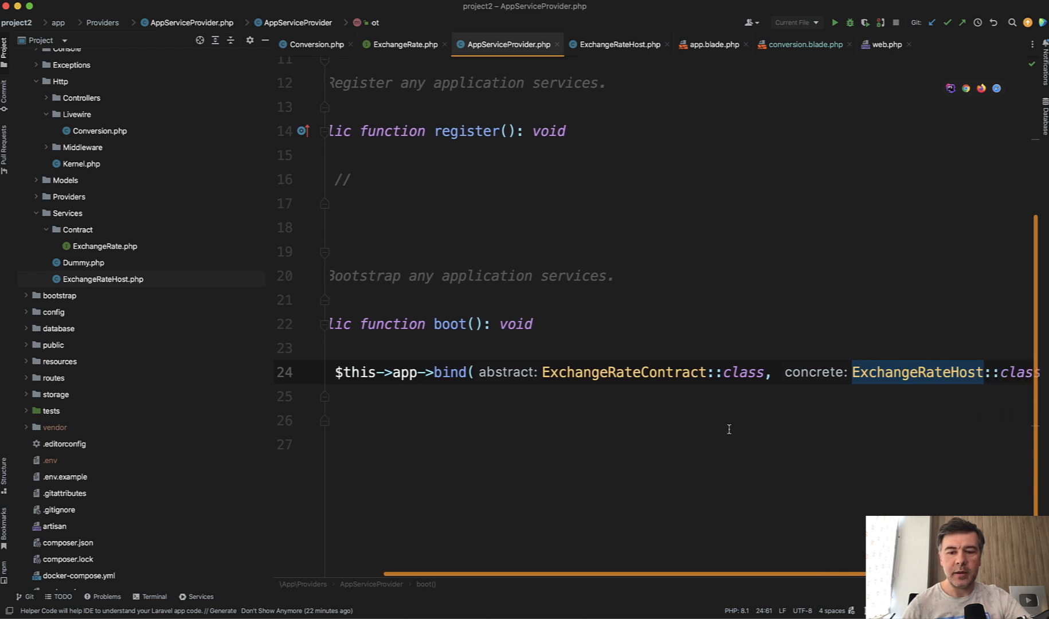
scroll(right, 3)
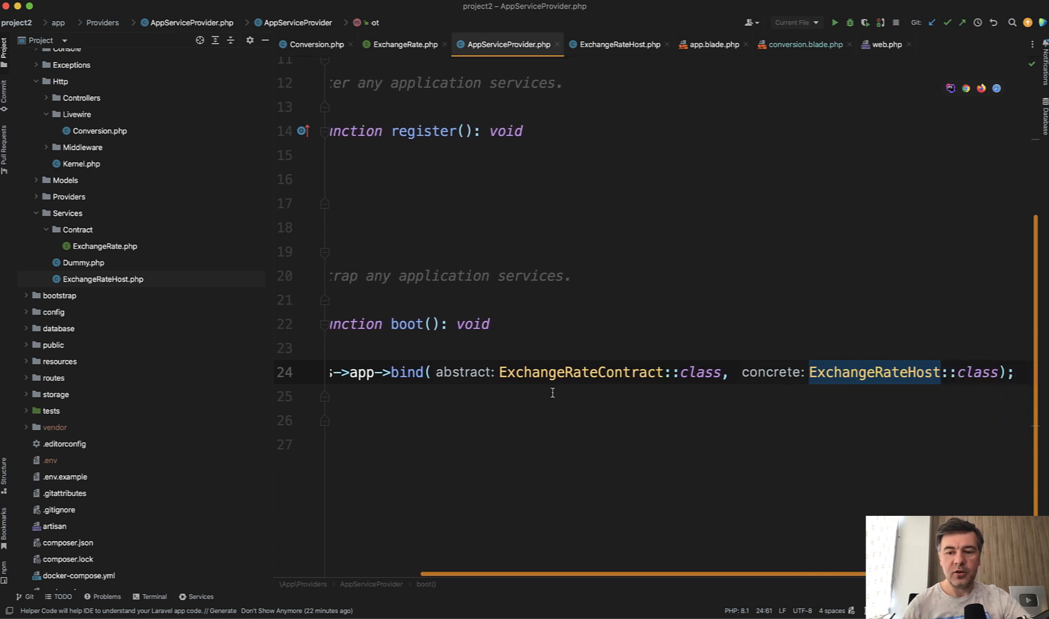
mouse_move(596, 433)
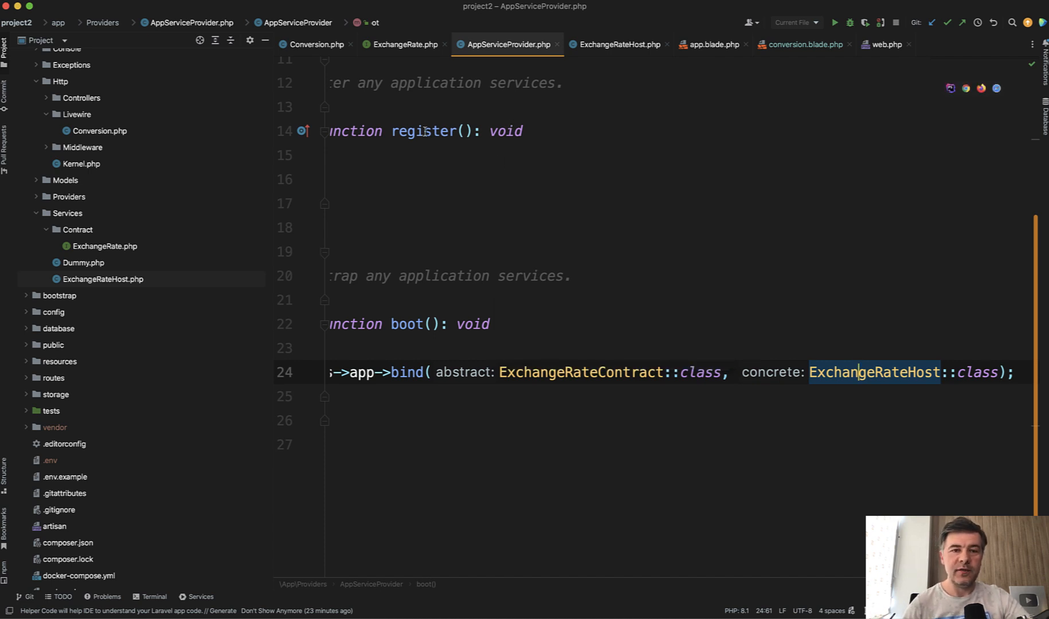
mouse_move(426, 131)
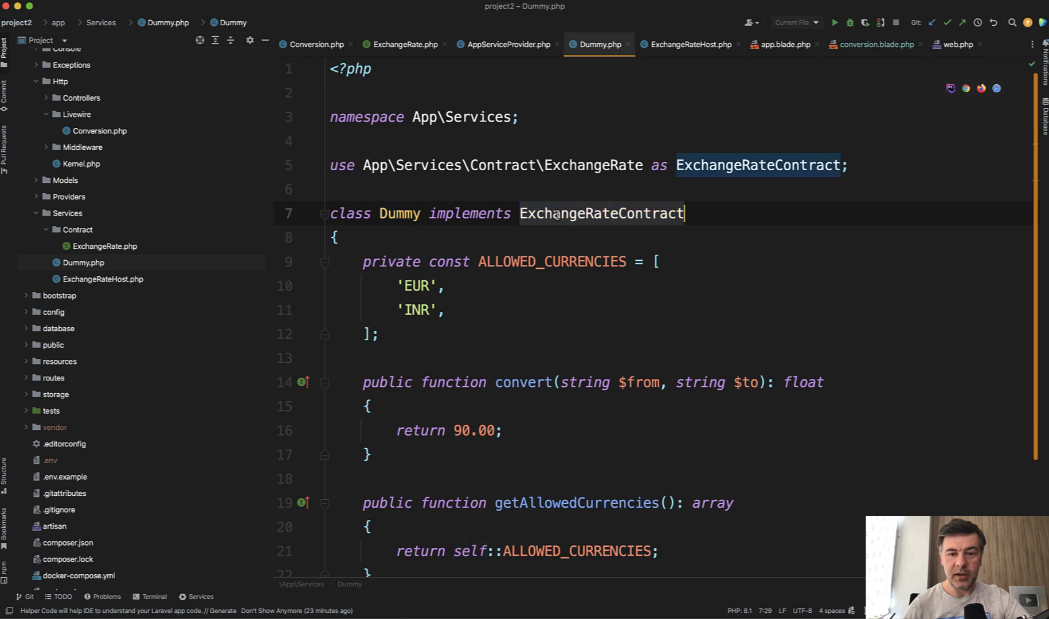
After reviewing Dummy.php, replace ExchangeRateHost with Dummy in the provider's bind() call.
scroll(down, 3)
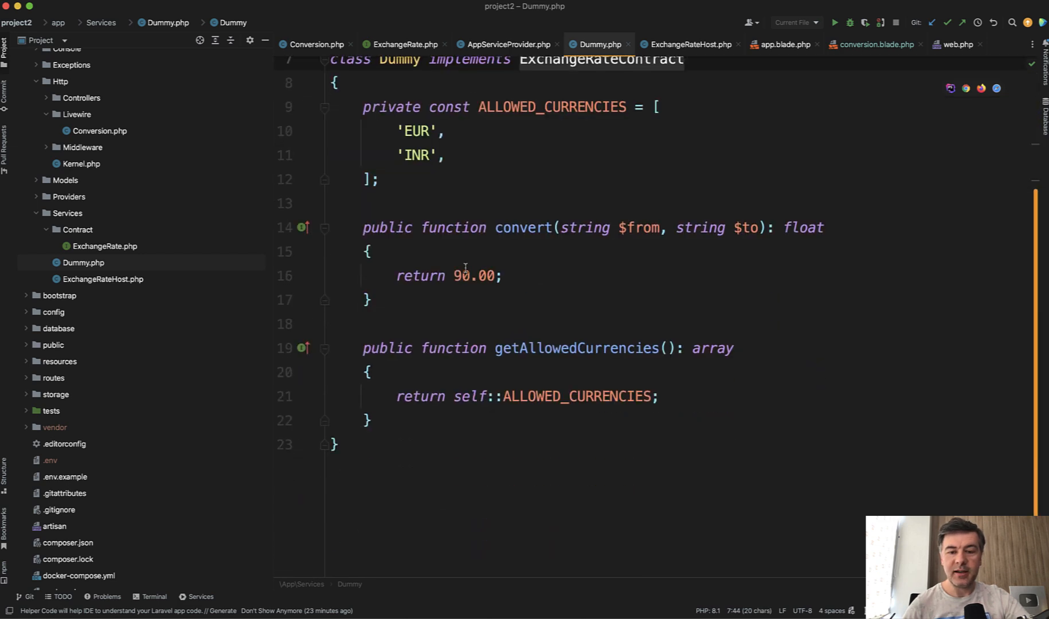
mouse_move(634, 375)
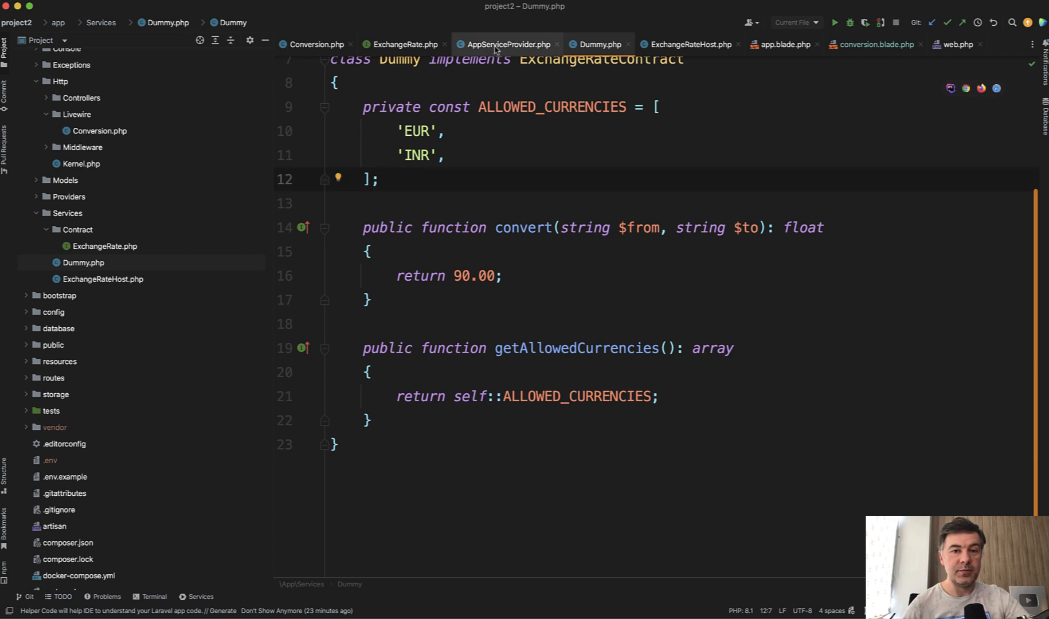
click(505, 44)
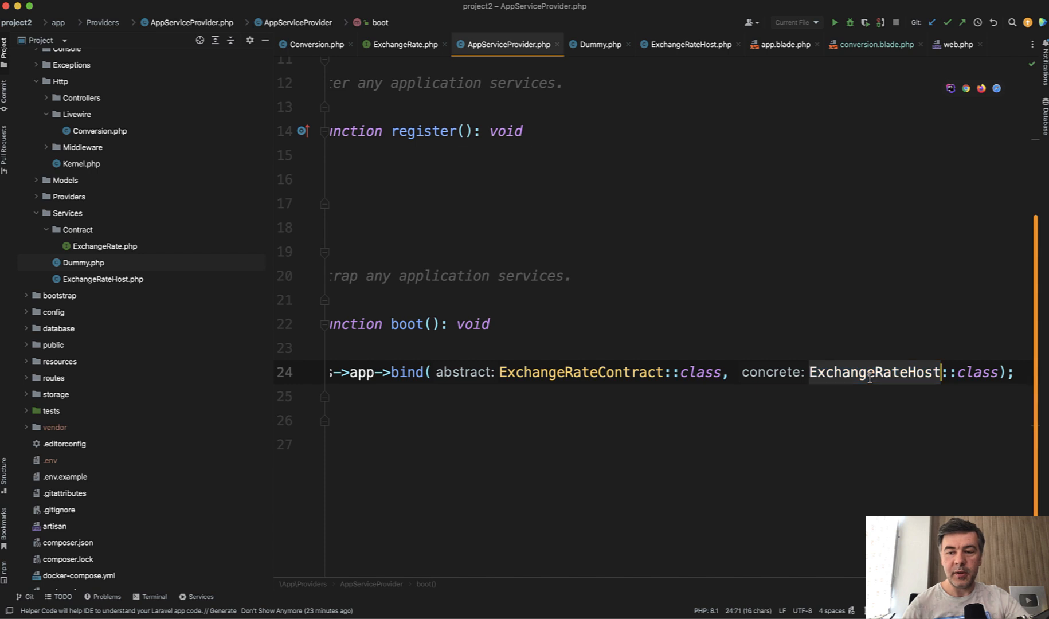
text(Dum)
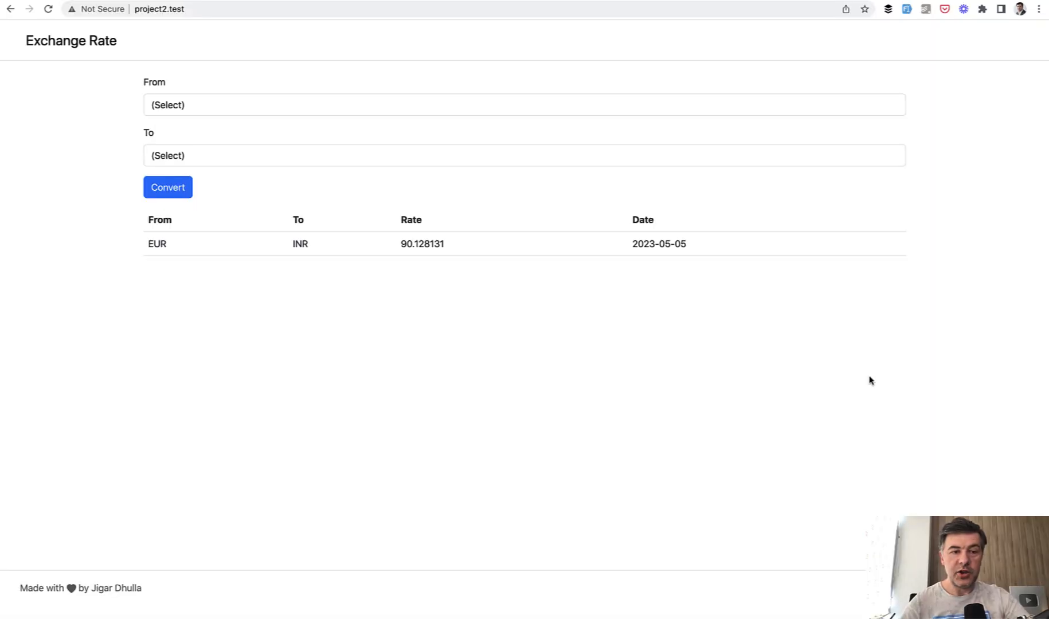
Test the app by choosing EUR as the source and a target currency.
click(523, 100)
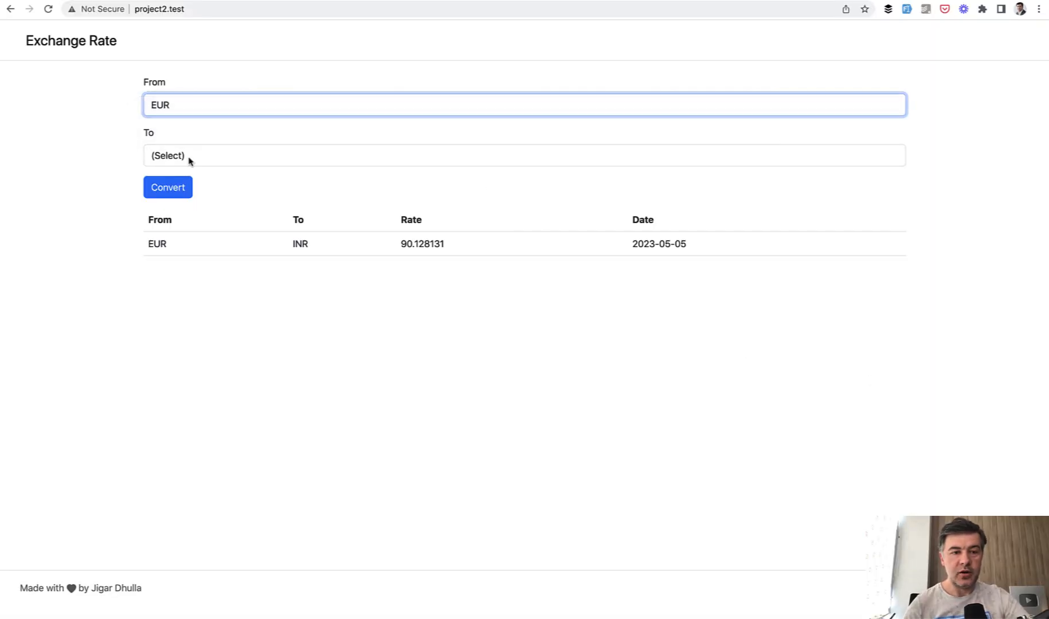
click(168, 188)
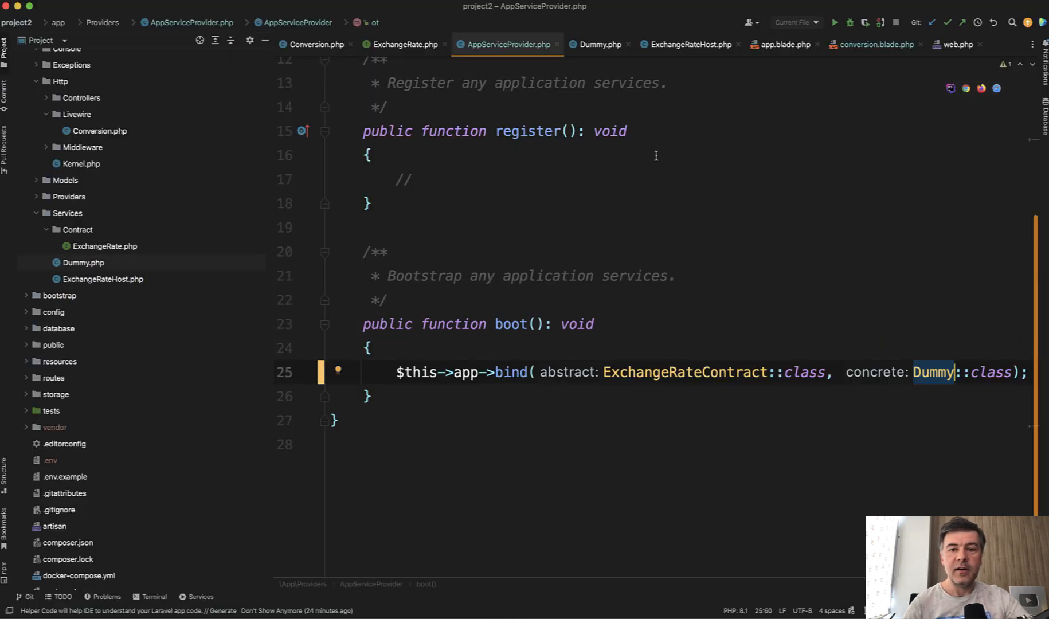
click(600, 44)
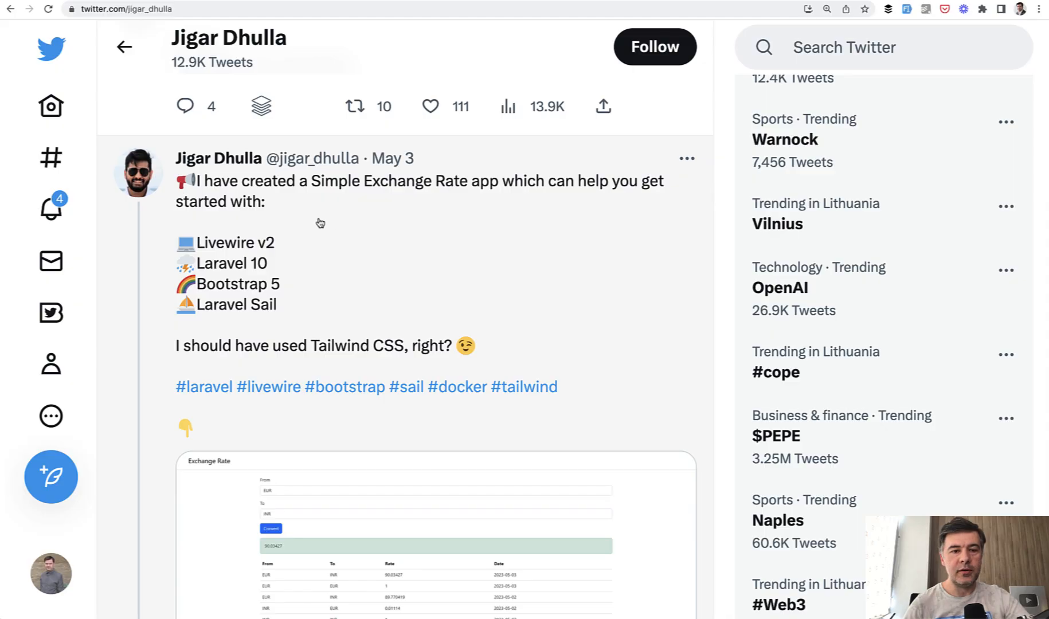
mouse_move(564, 352)
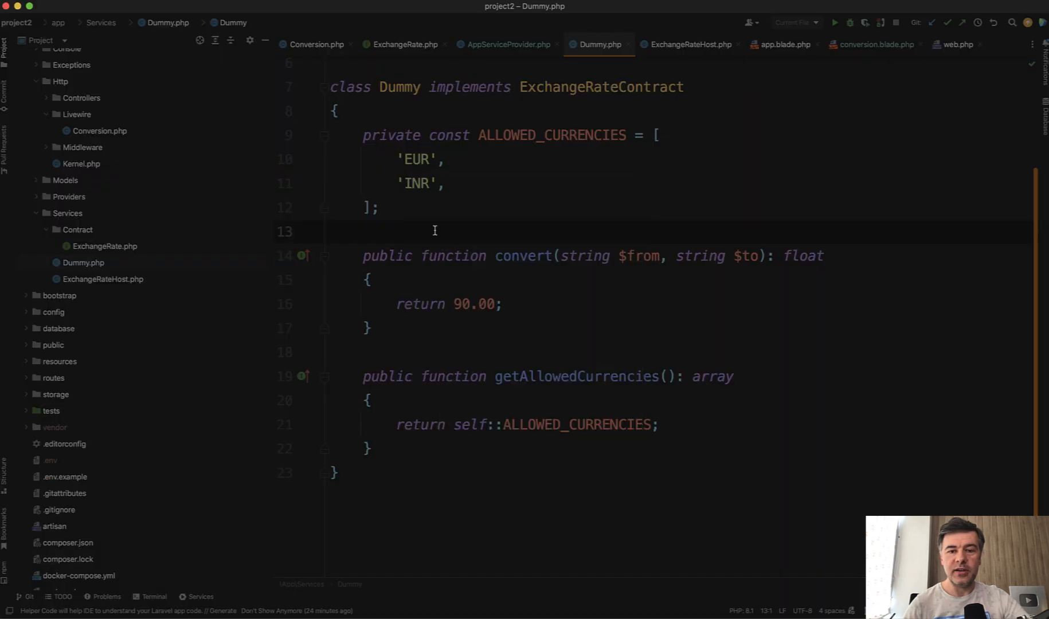
click(507, 44)
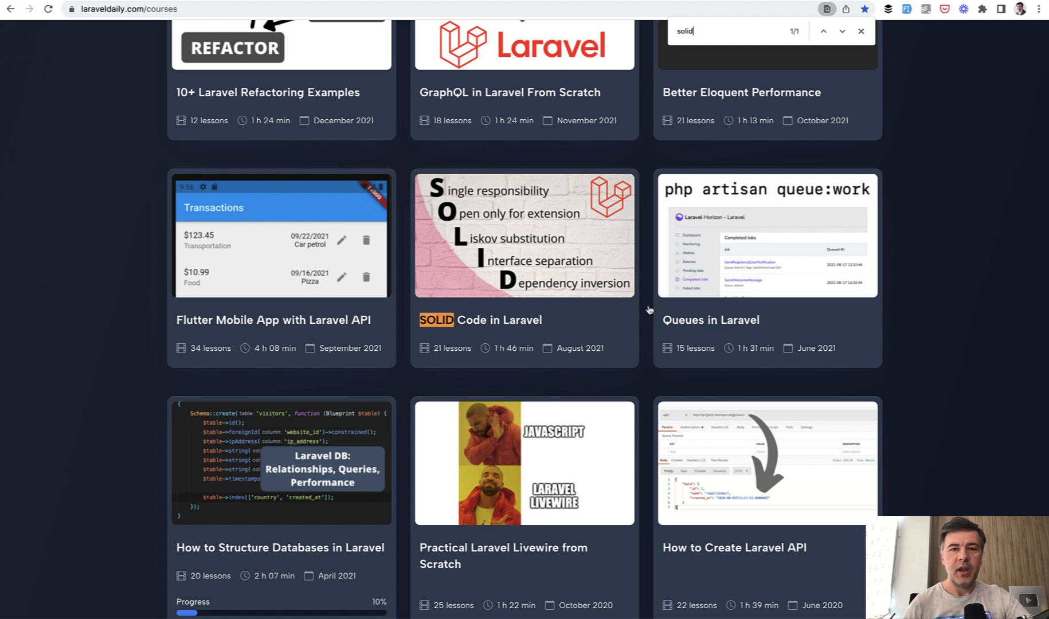
mouse_move(640, 358)
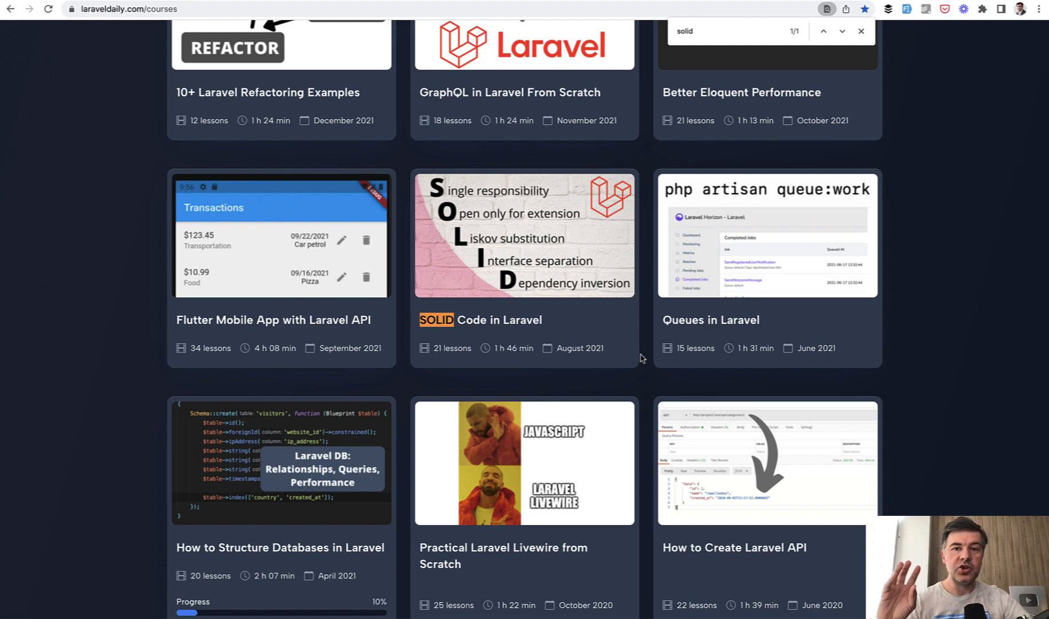
mouse_move(396, 305)
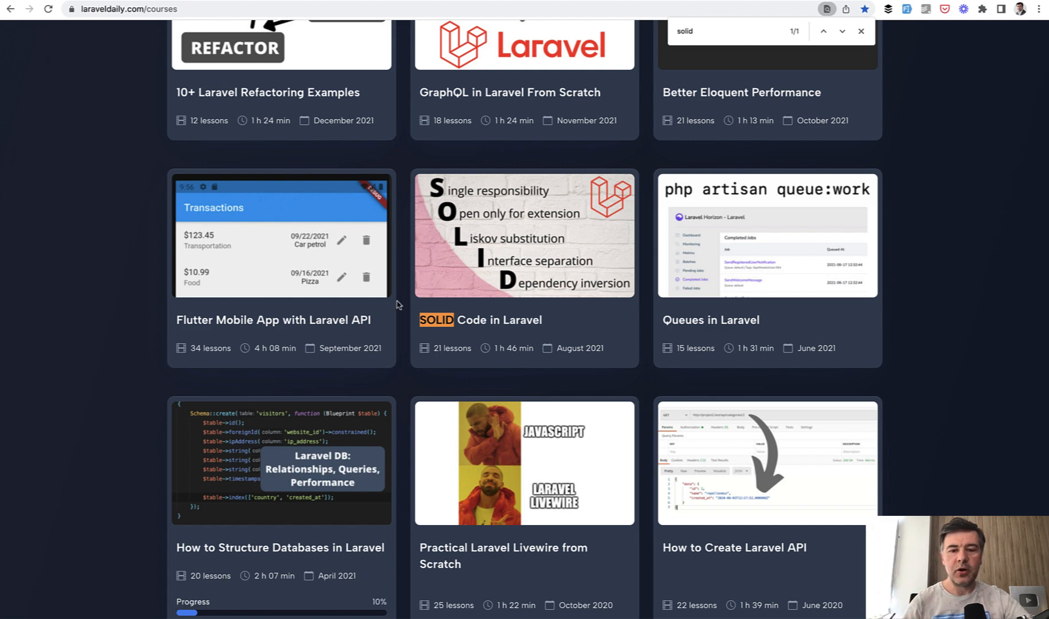
mouse_move(638, 379)
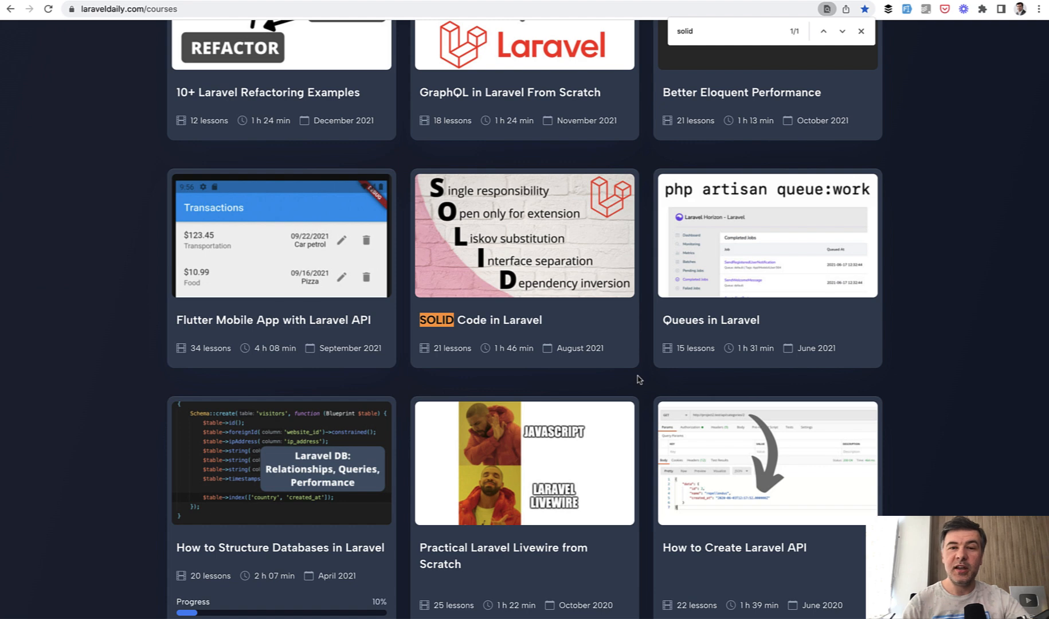
mouse_move(628, 334)
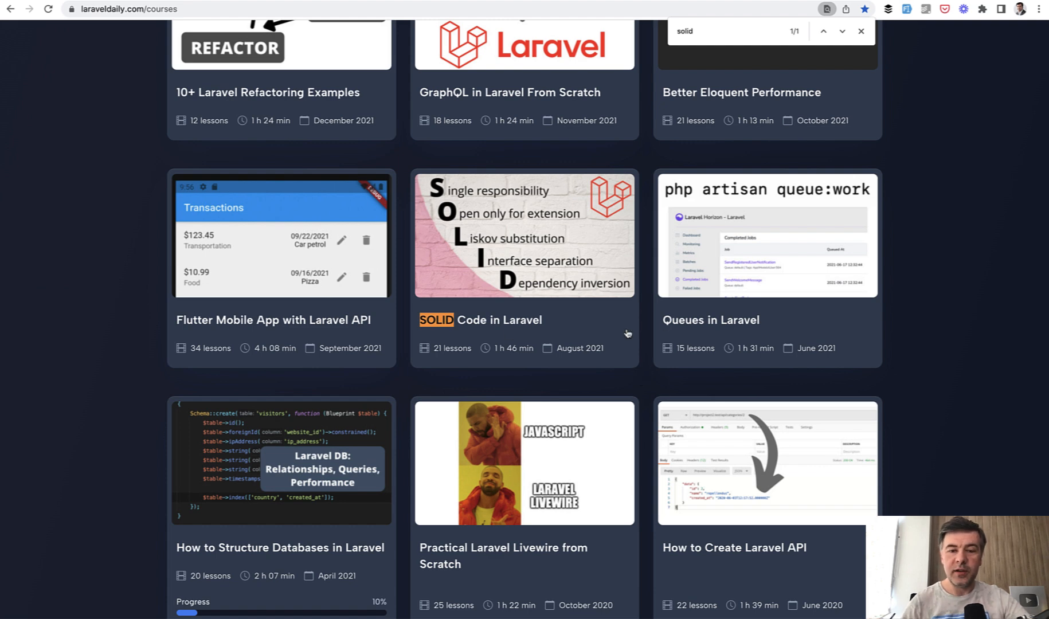
mouse_move(655, 354)
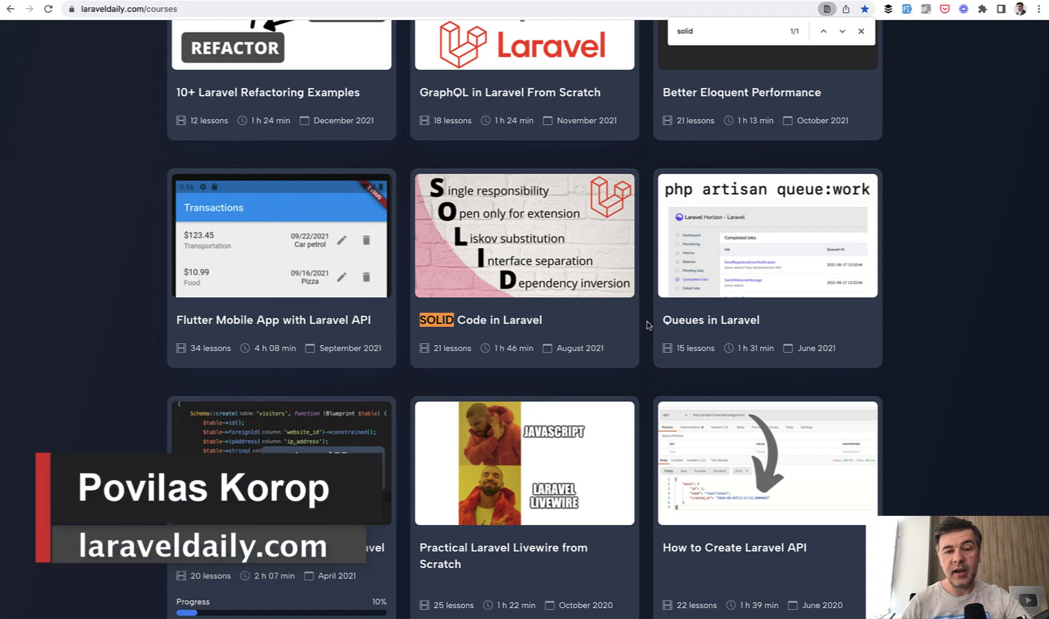
mouse_move(649, 384)
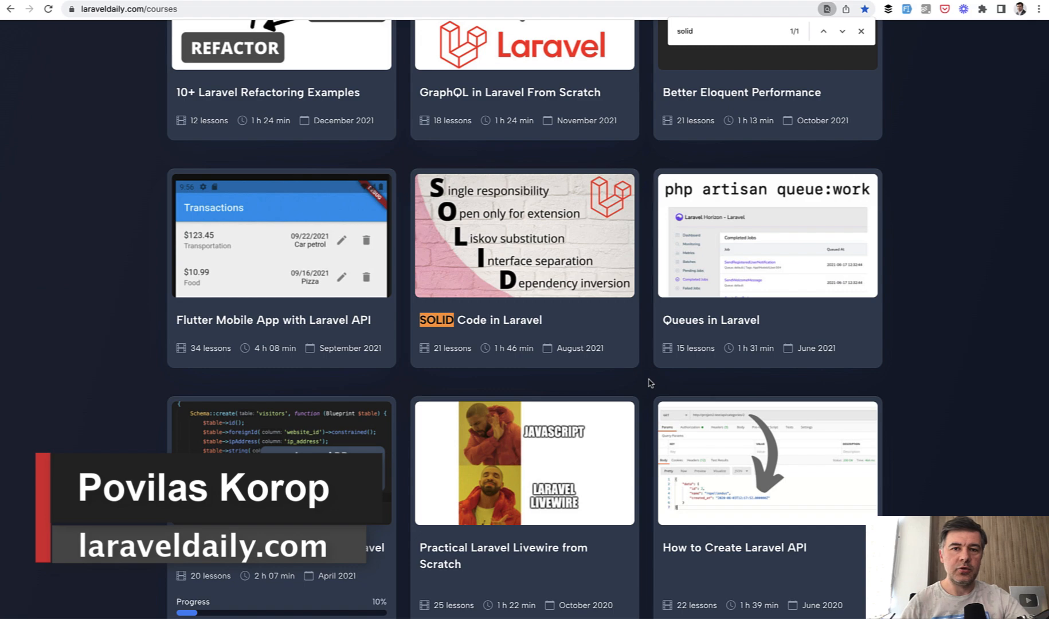